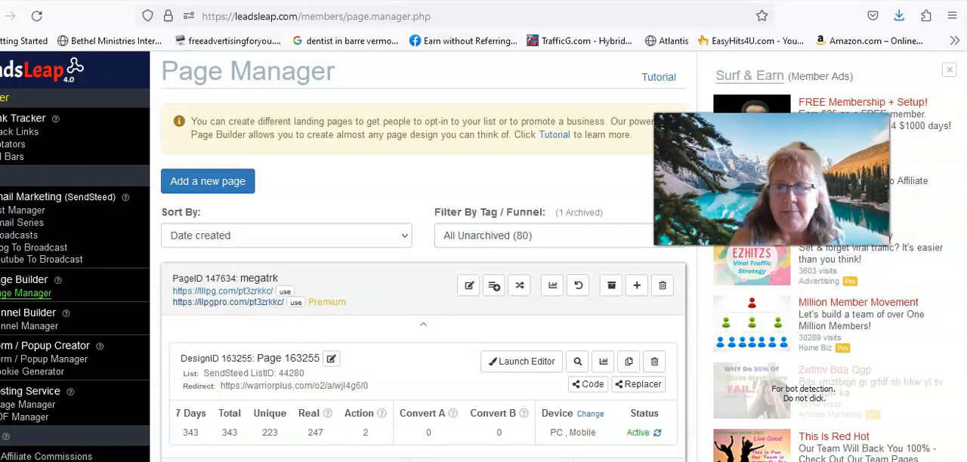
- Open the llpgpro.com/pt3zrkkc capture page promising up to $47 per sale
click(227, 291)
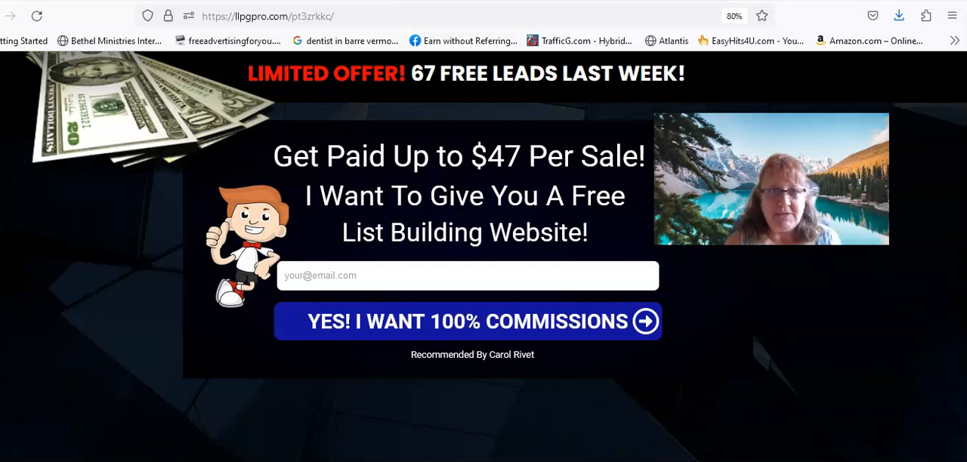
mouse_move(508, 161)
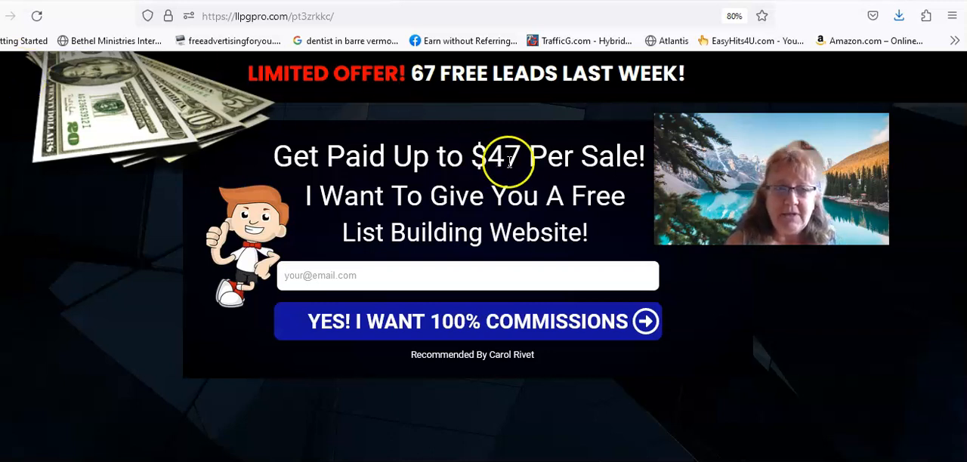
mouse_move(300, 231)
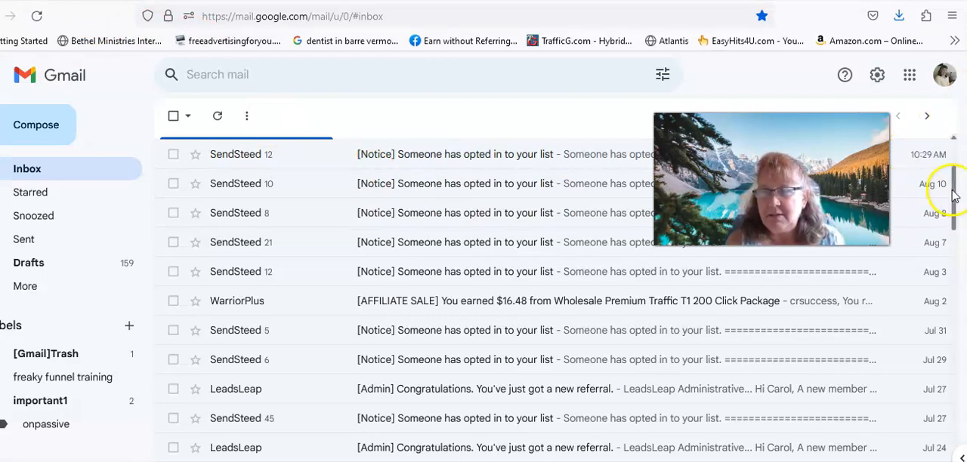
scroll(down, 3)
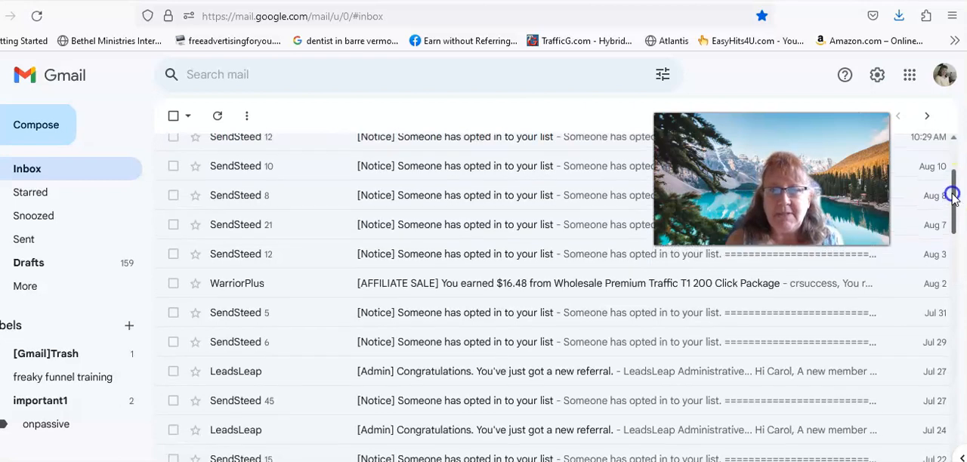
scroll(down, 3)
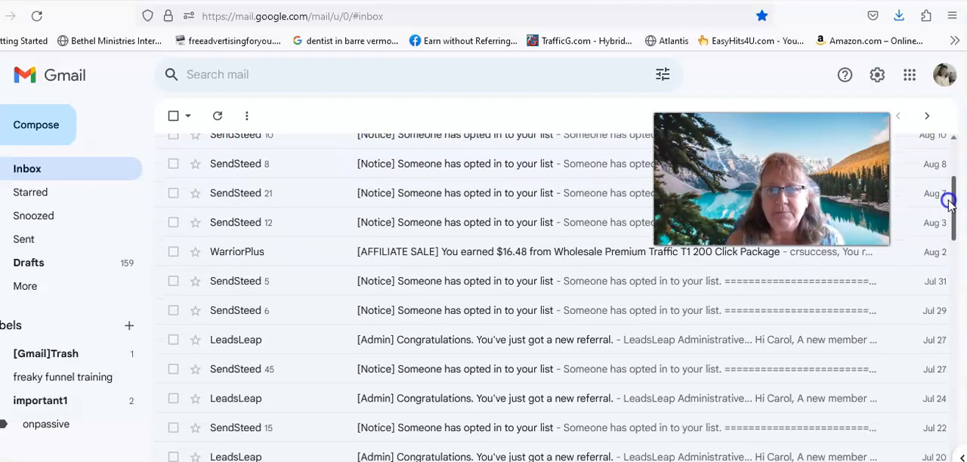
mouse_move(484, 255)
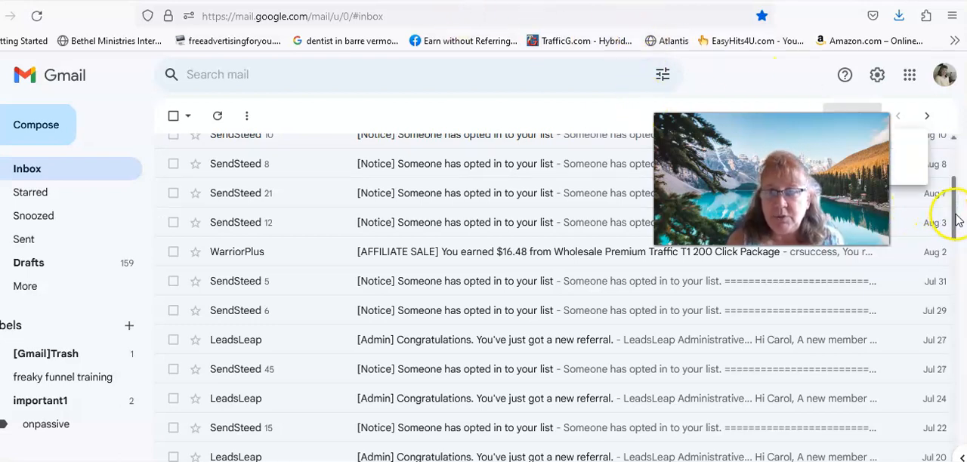
scroll(down, 3)
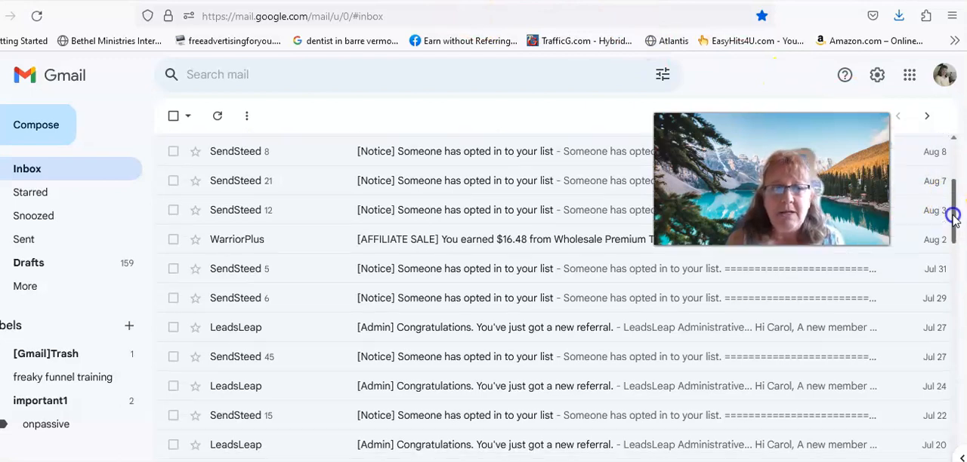
scroll(down, 3)
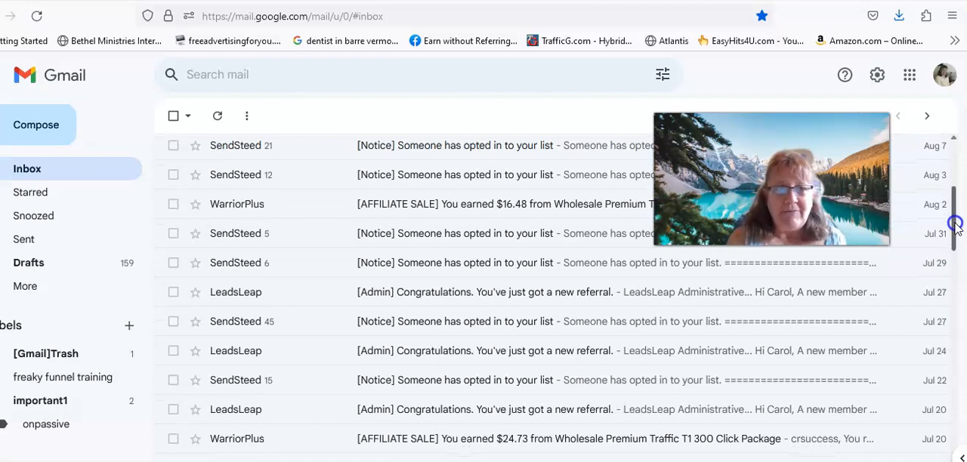
scroll(down, 3)
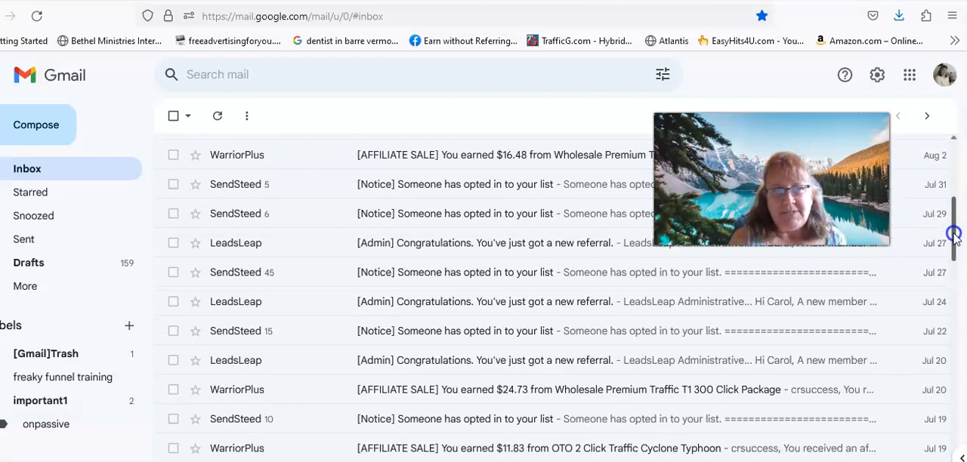
scroll(down, 3)
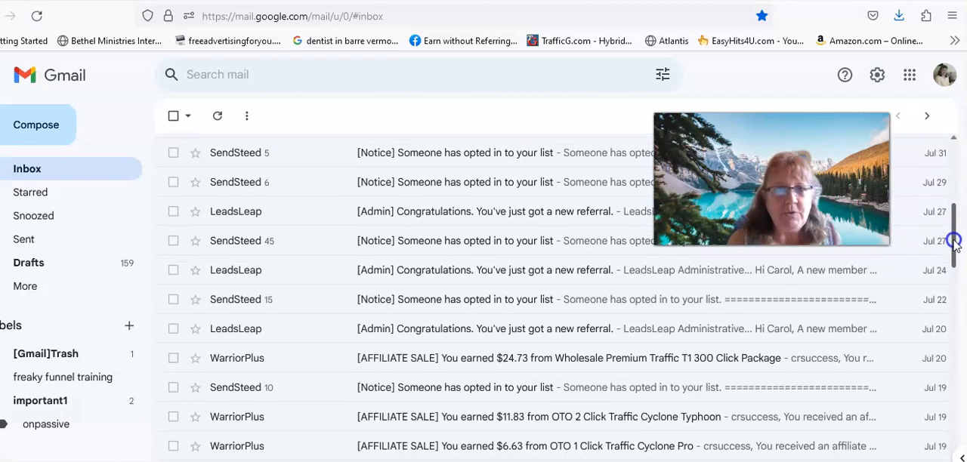
scroll(down, 3)
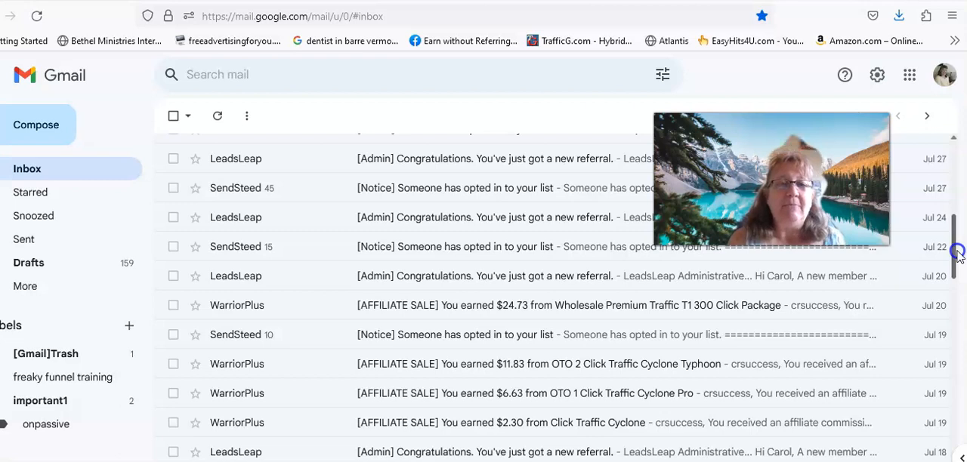
scroll(down, 3)
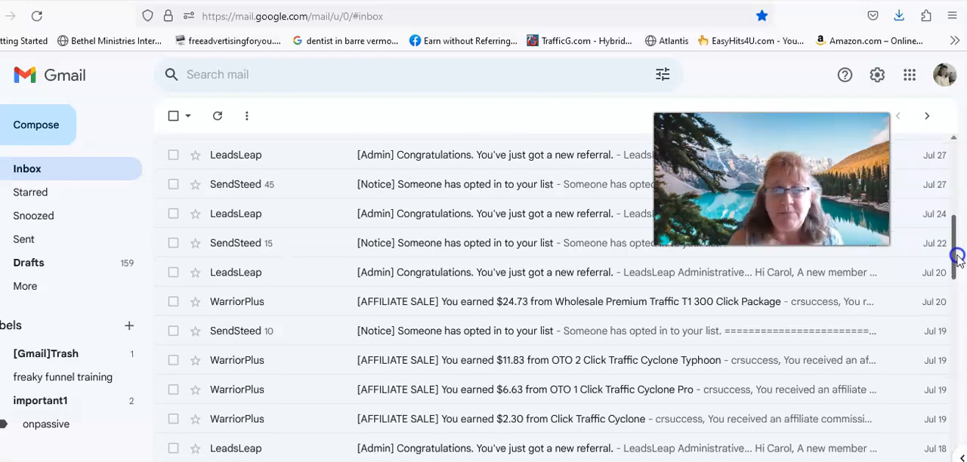
scroll(down, 3)
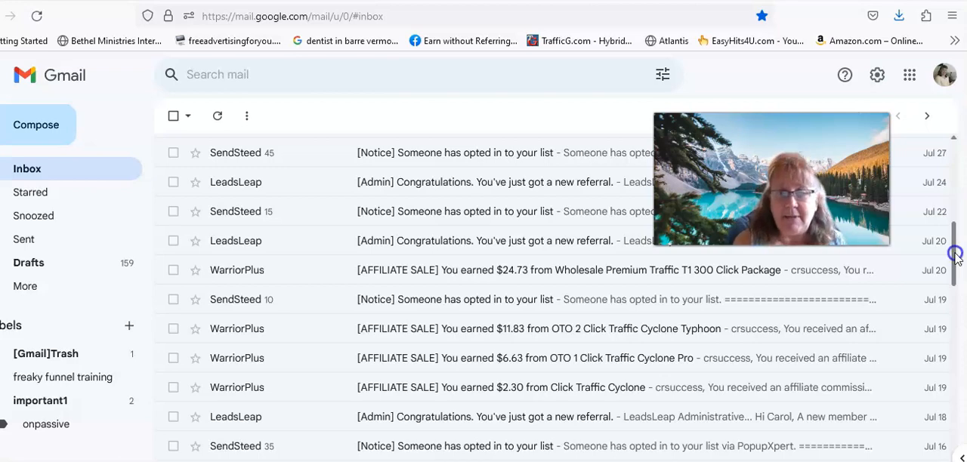
scroll(down, 3)
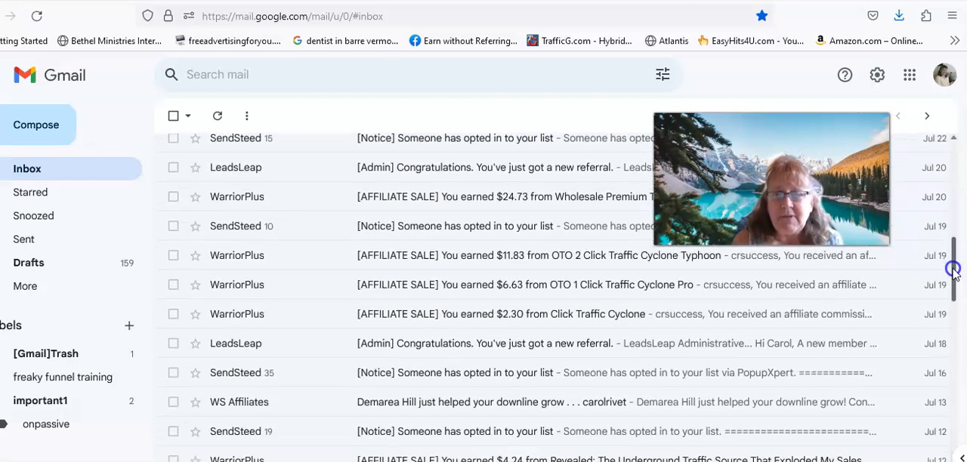
scroll(down, 3)
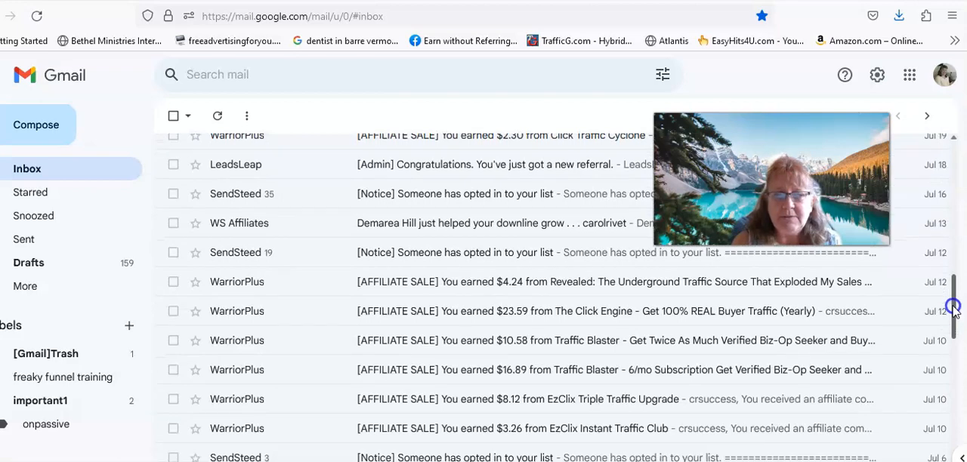
scroll(down, 3)
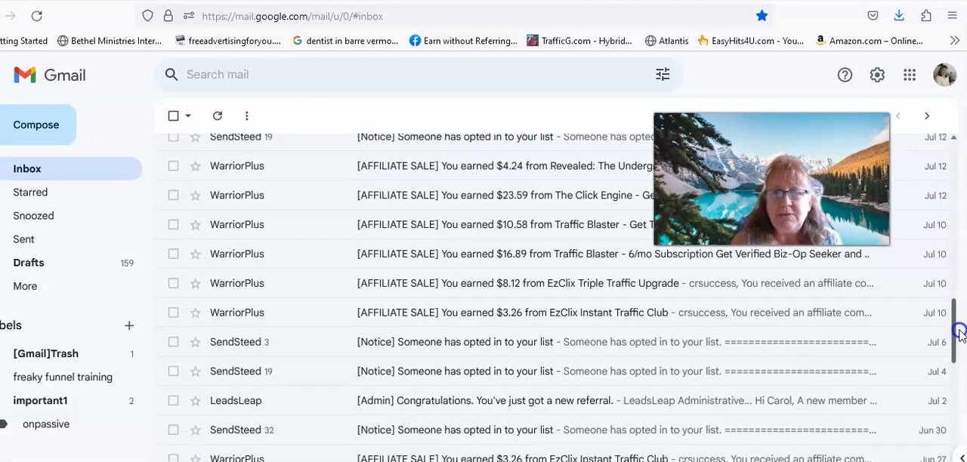
scroll(down, 3)
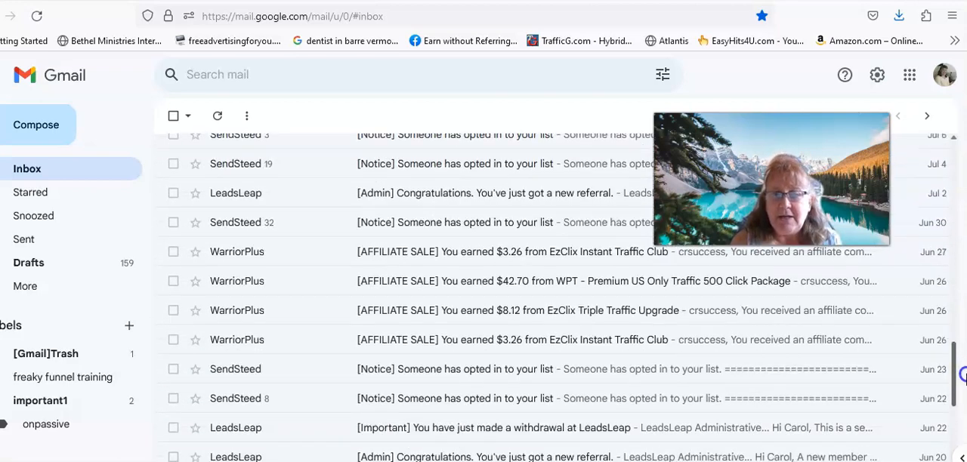
scroll(down, 3)
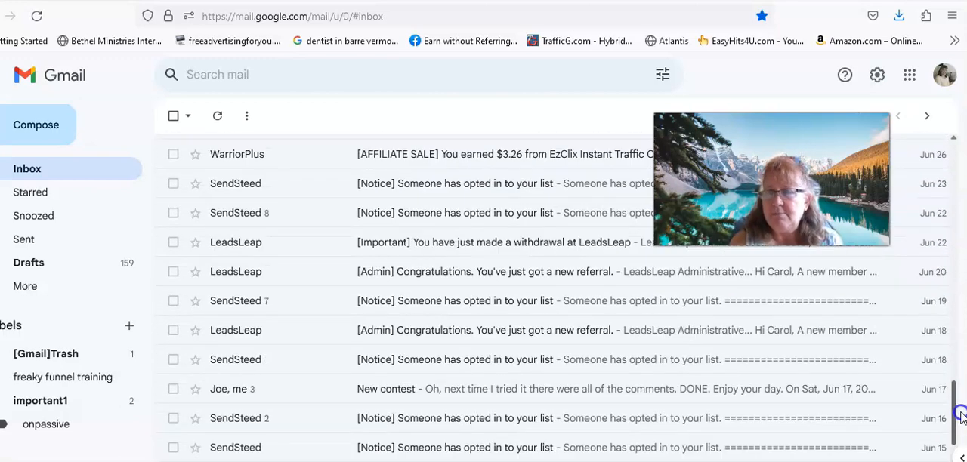
scroll(down, 3)
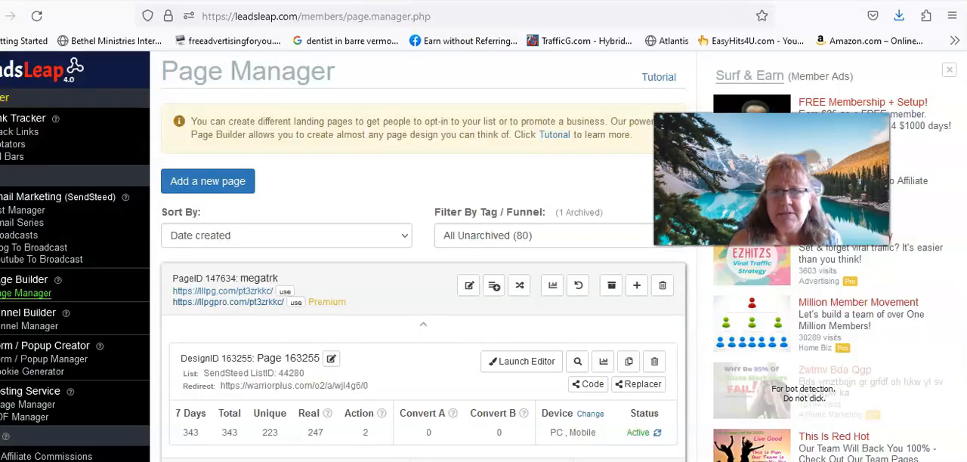
- Open the funnel's live thank-you page showing the Step 01 TRK Megapack video
click(228, 302)
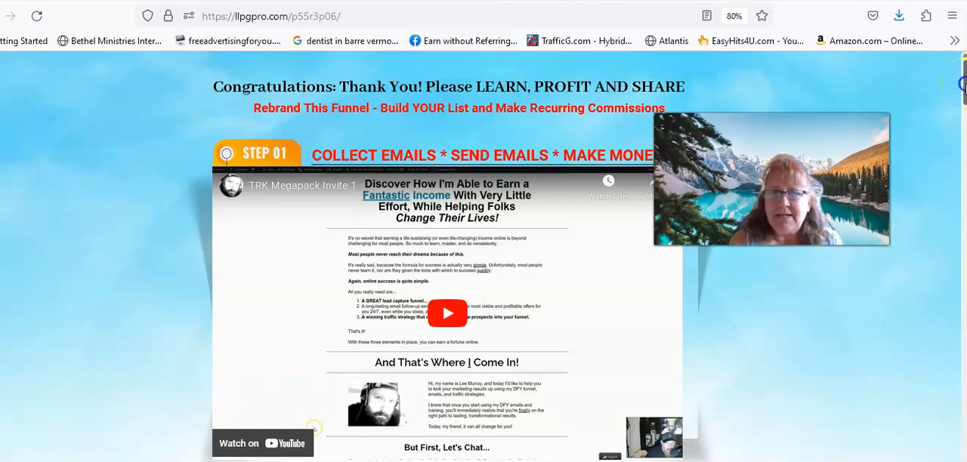
- Scroll the thank-you page and open the TRK Megapack #1 offer on tripleinstant.com
scroll(down, 3)
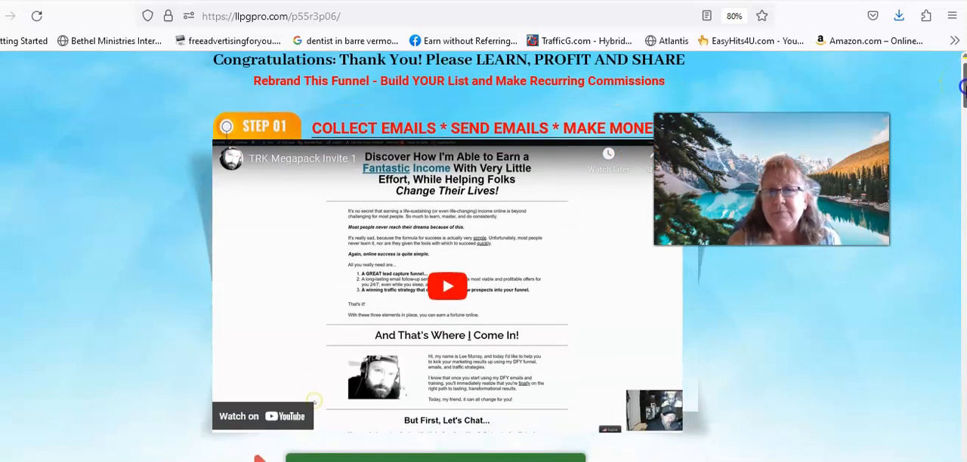
scroll(down, 3)
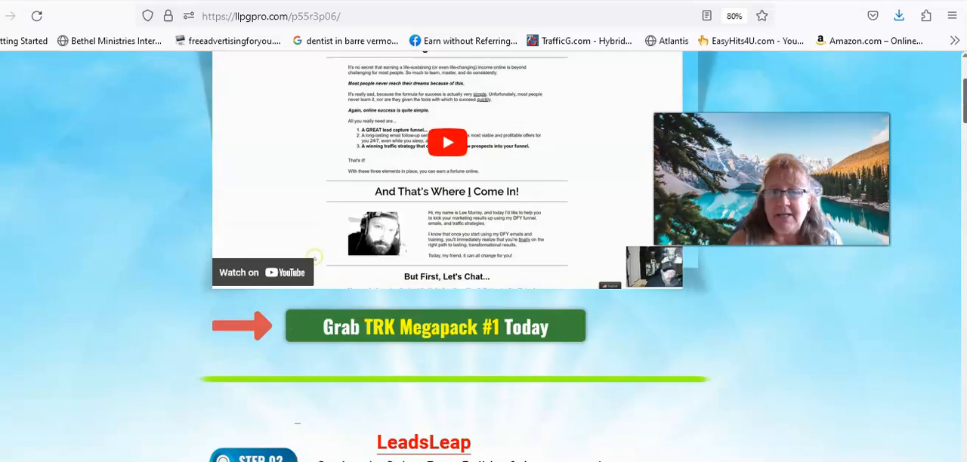
click(432, 325)
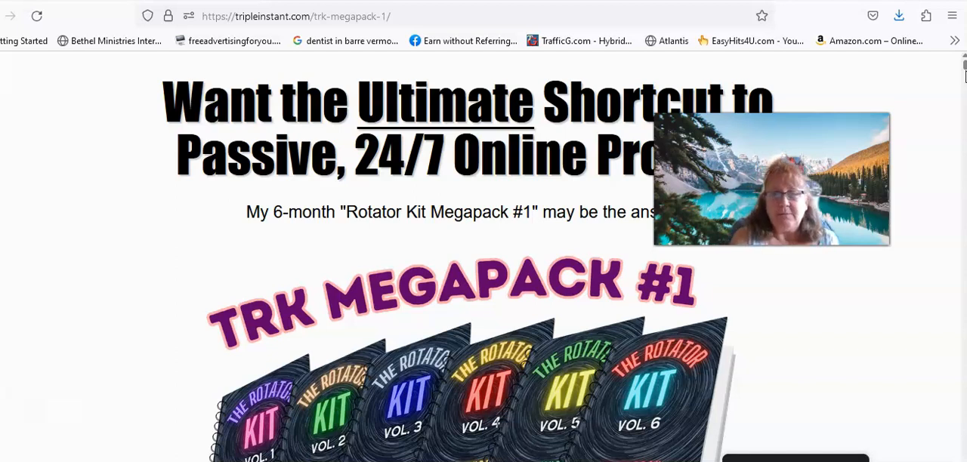
mouse_move(965, 73)
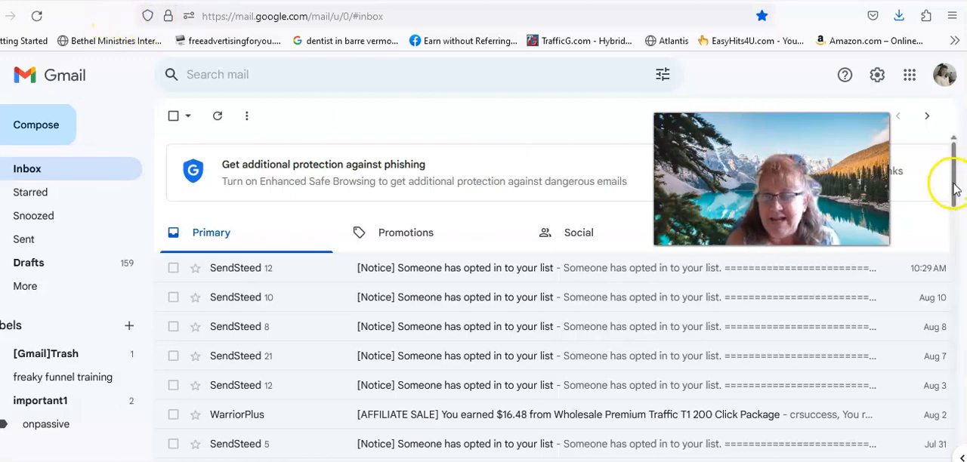
- Scroll through the Gmail inbox of SendSteed opt-in and WarriorPlus sale notices
scroll(down, 3)
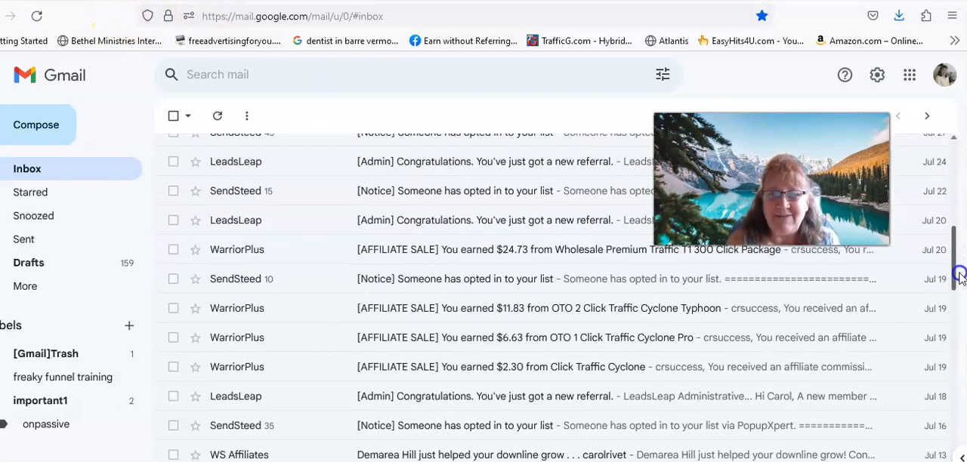
scroll(down, 3)
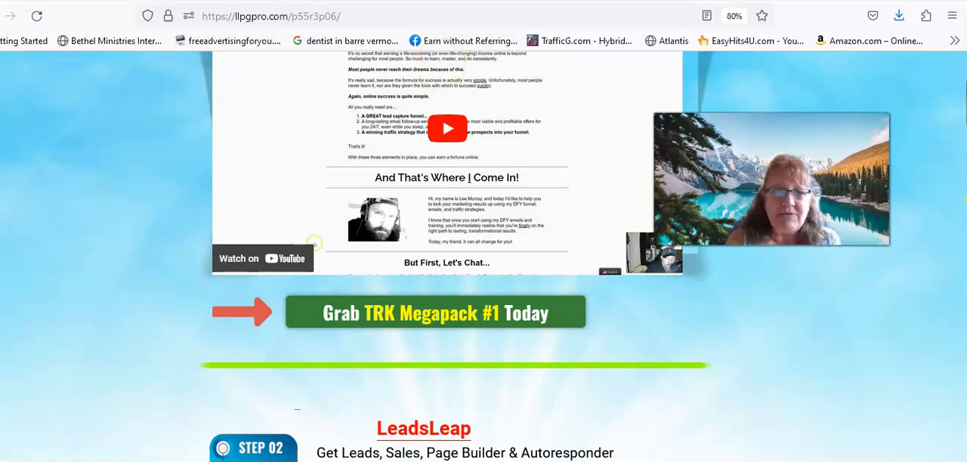
- Open the TRK Megapack #1 sales page via 'Grab TRK Megapack #1 Today' and scroll through it
click(435, 312)
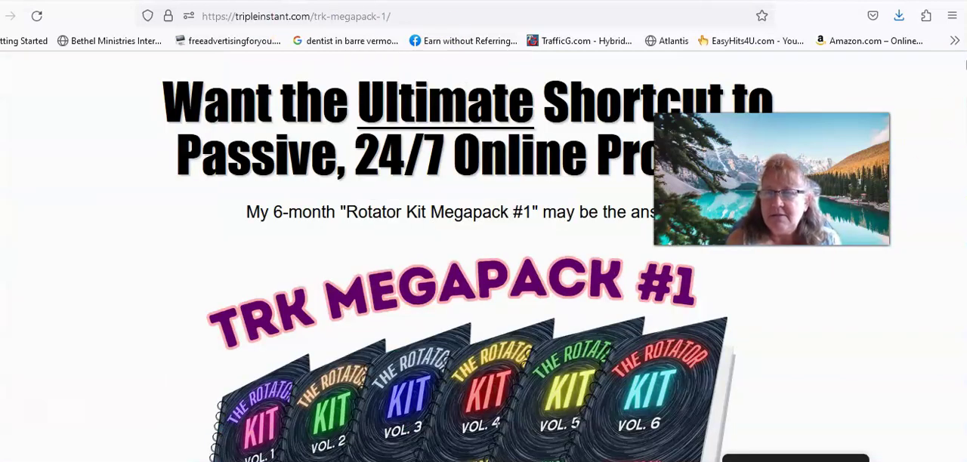
mouse_move(959, 72)
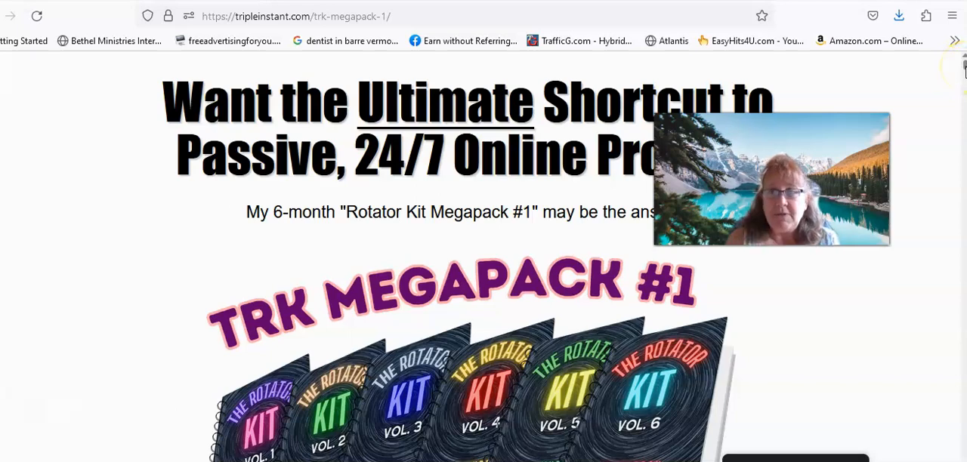
scroll(down, 3)
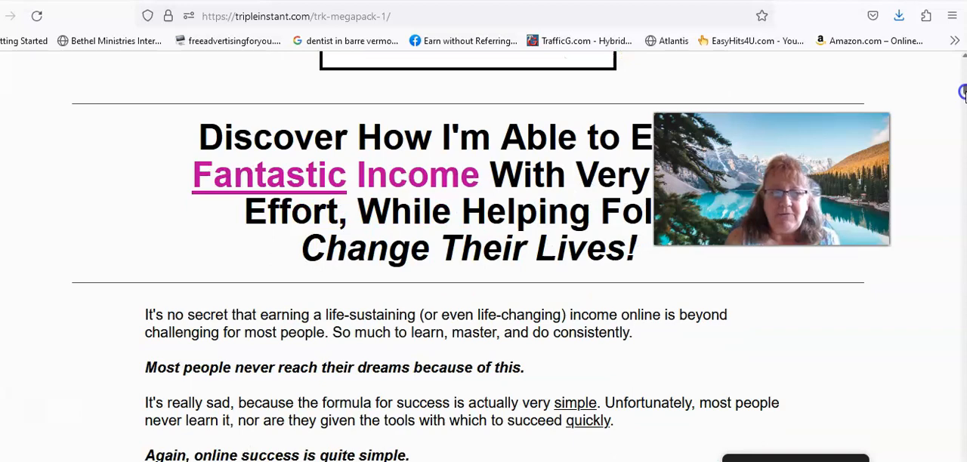
scroll(down, 3)
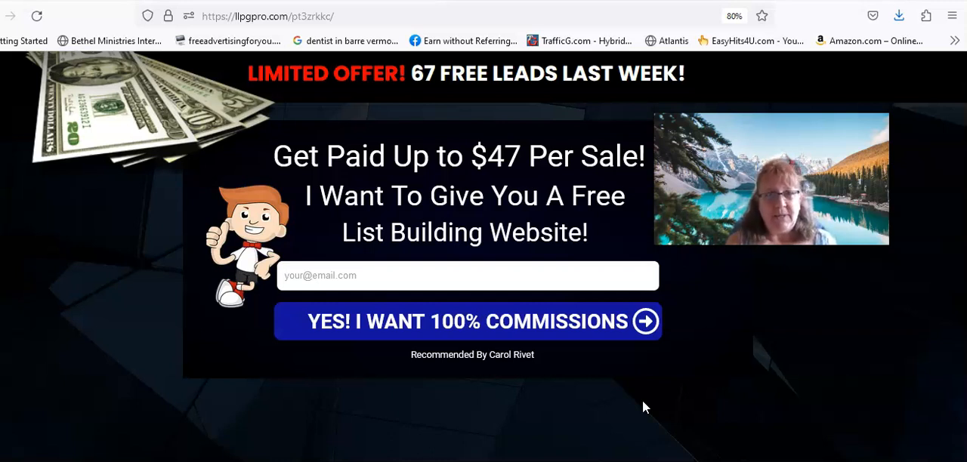
mouse_move(356, 171)
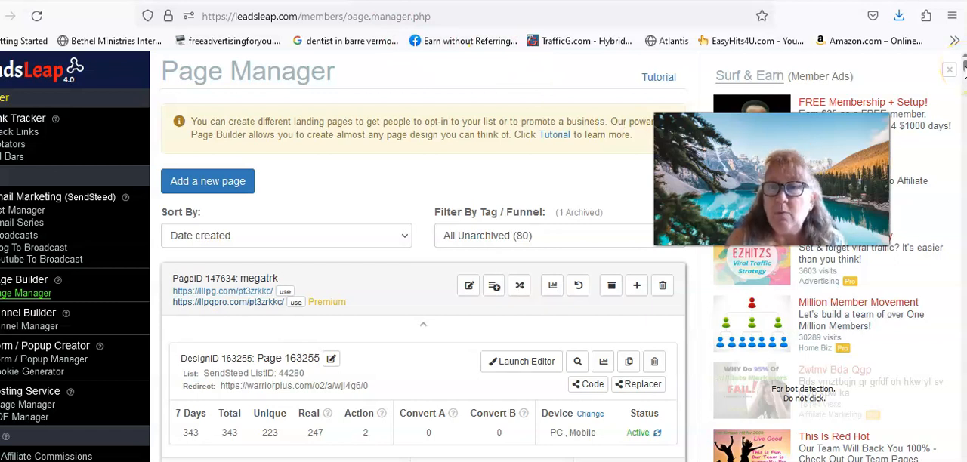
- Scroll the LeadsLeap sidebar to the SendSteed List Manager
scroll(down, 3)
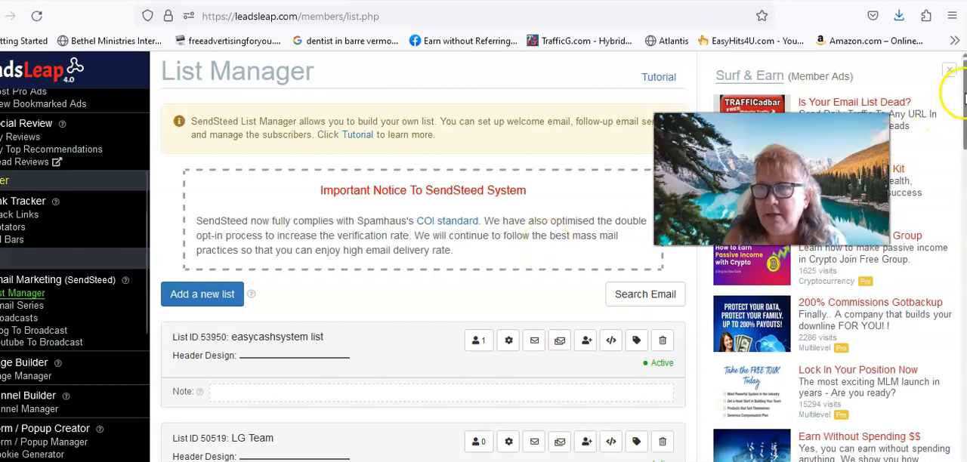
- Expand the email series for List ID 44280 LiveGood10to8 to see its day-by-day episodes
scroll(down, 3)
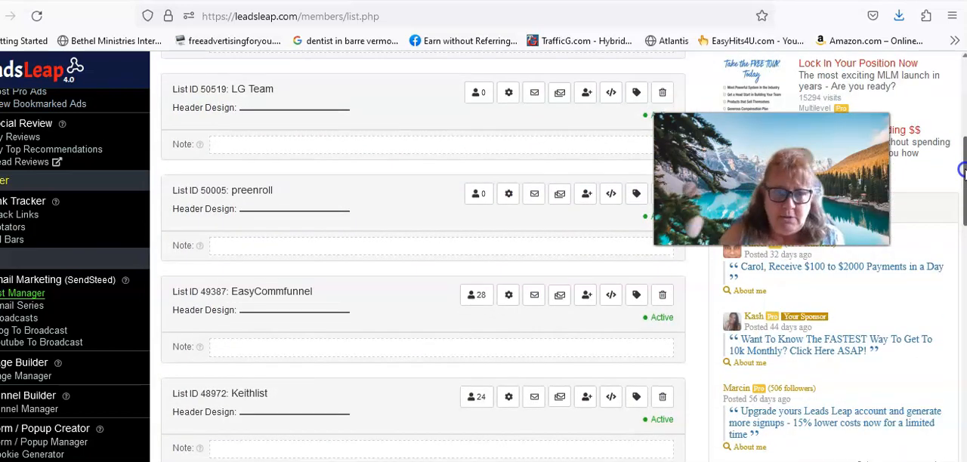
scroll(down, 3)
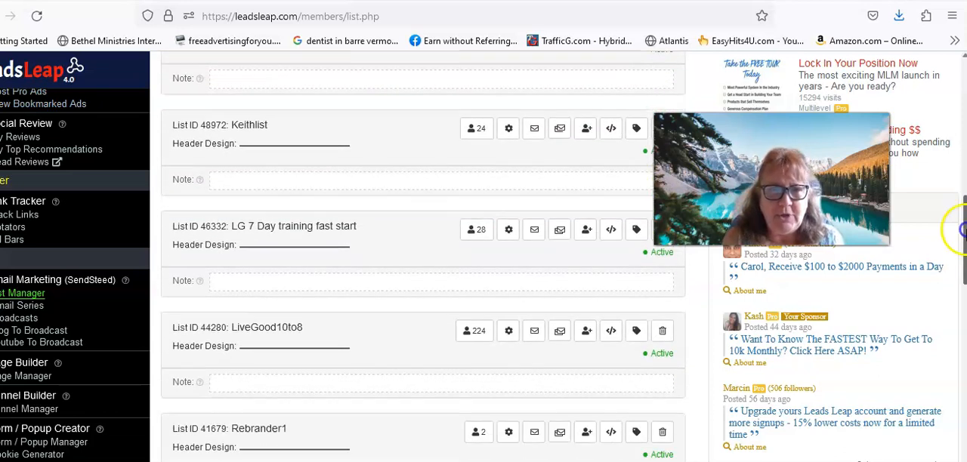
scroll(down, 3)
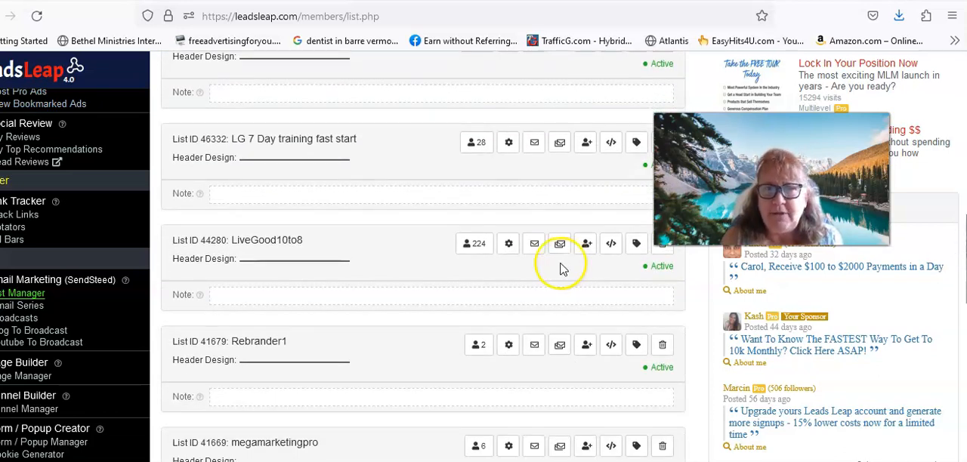
click(559, 243)
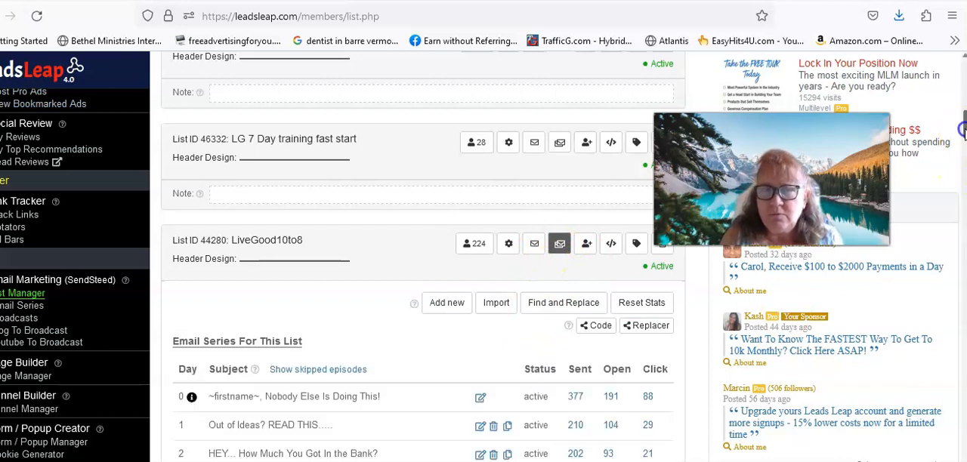
scroll(down, 3)
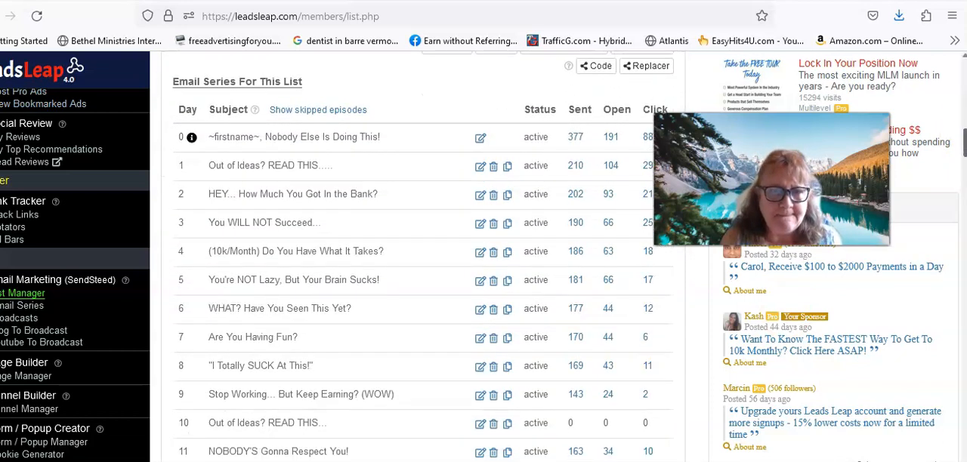
mouse_move(315, 308)
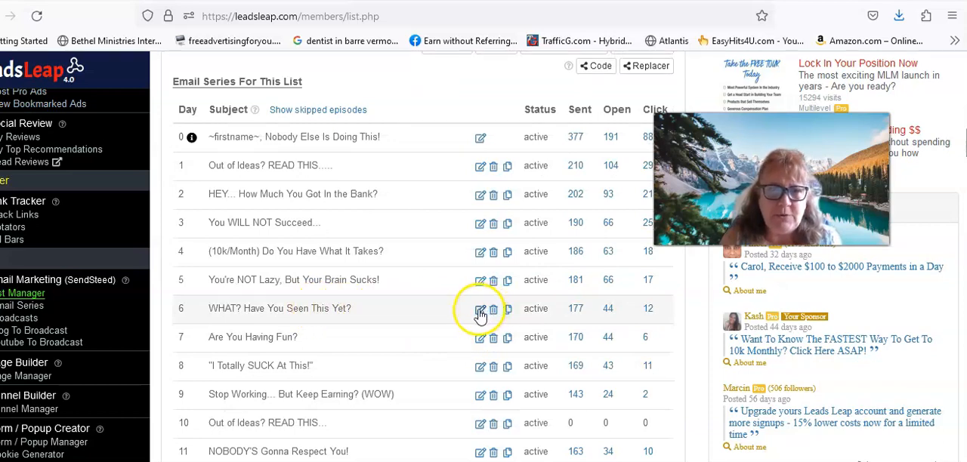
- Edit the Day 6 episode and scroll through its body, preview text and saving options
click(479, 308)
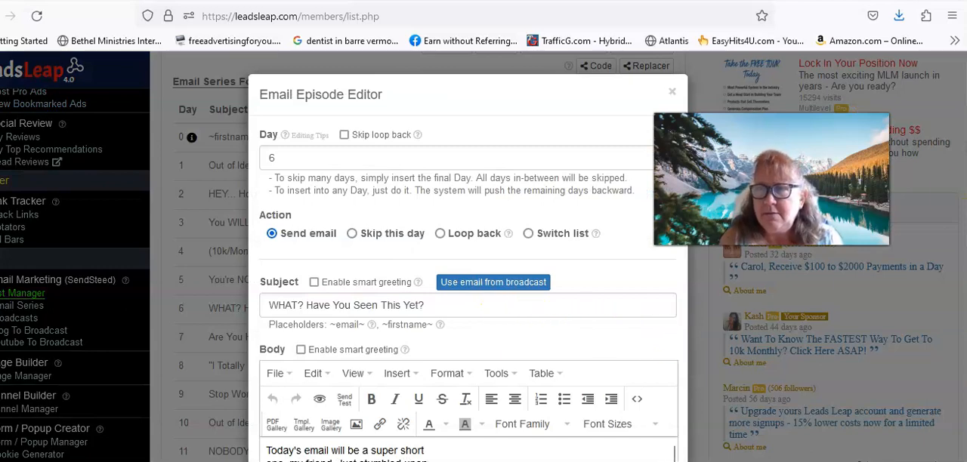
scroll(down, 3)
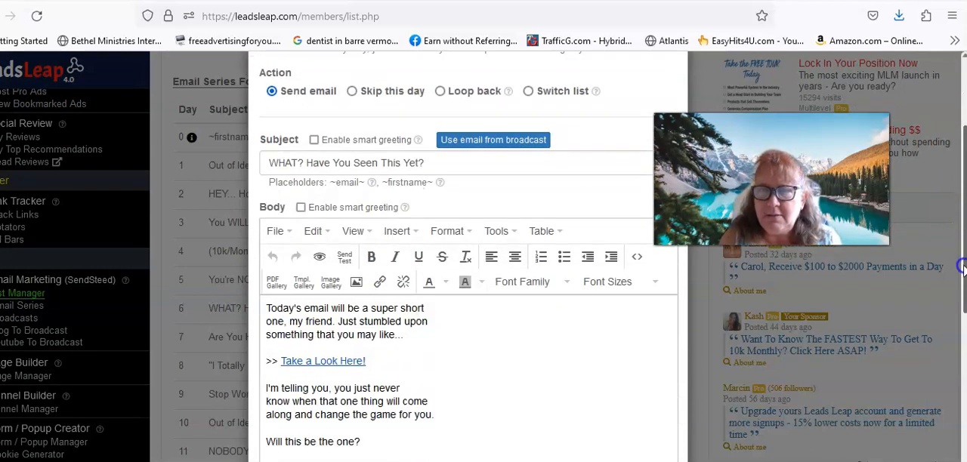
scroll(down, 3)
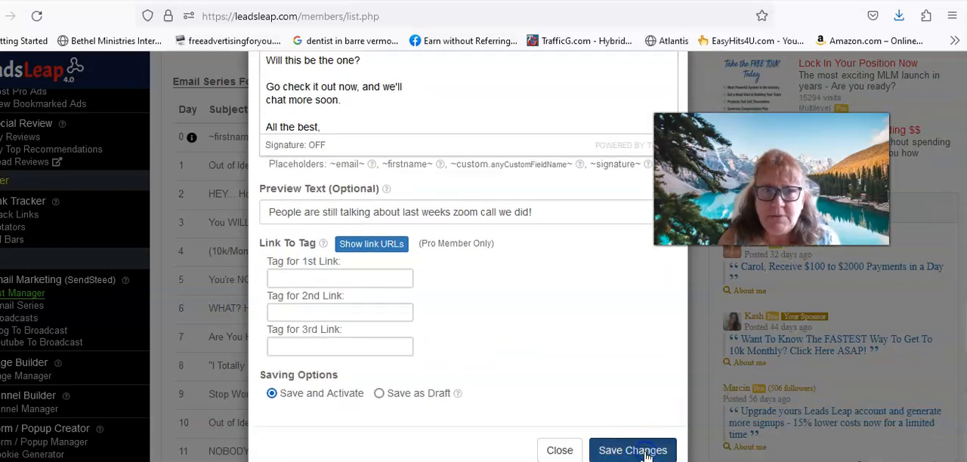
- Save the Day 6 episode changes and close the 'Changes saved.' preview
click(632, 451)
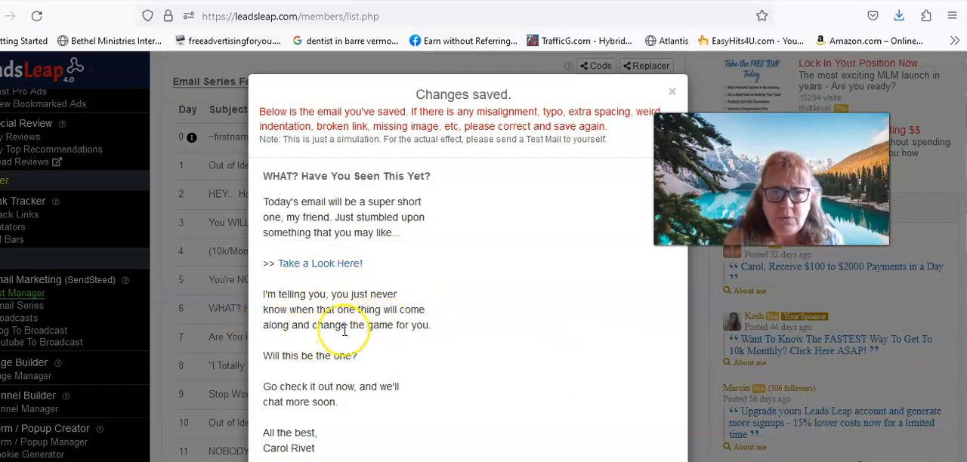
mouse_move(381, 347)
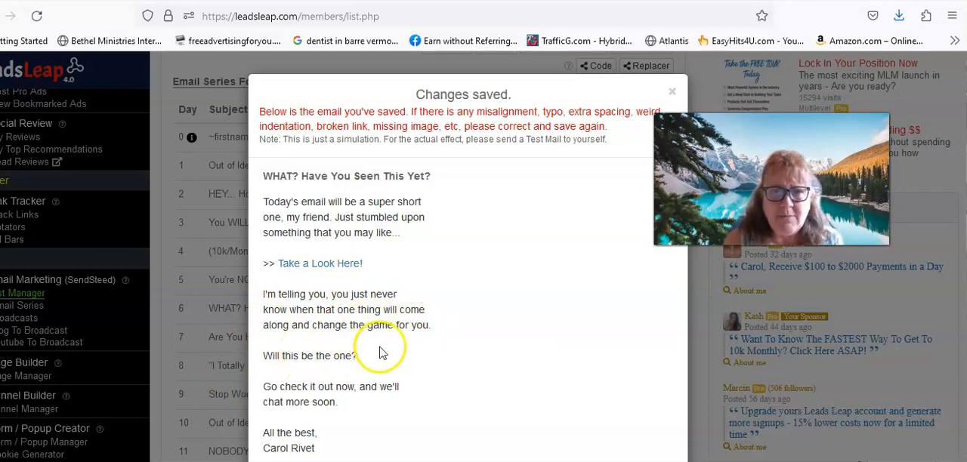
mouse_move(260, 372)
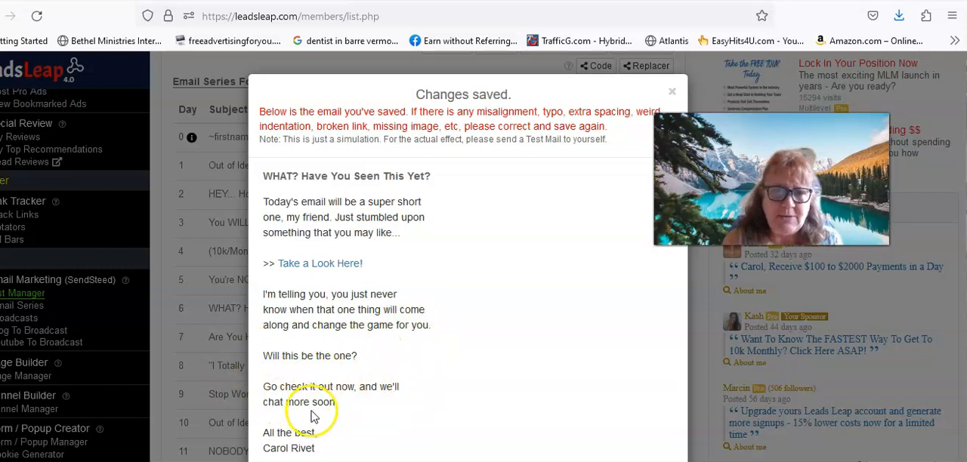
mouse_move(401, 401)
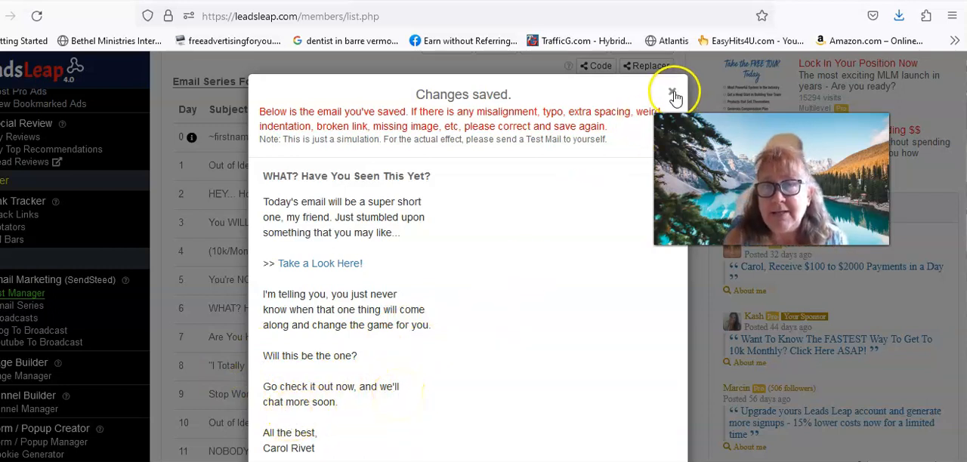
click(670, 92)
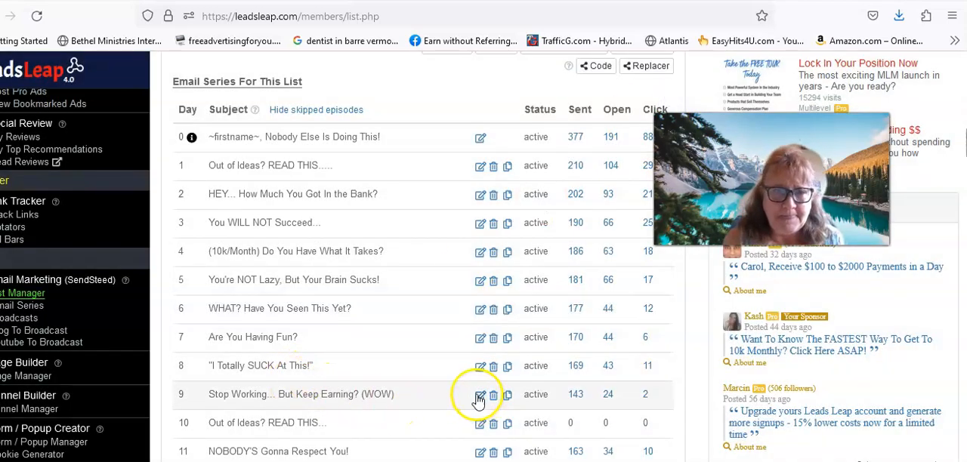
- Edit the Day 9 episode 'Stop Working... But Keep Earning? (WOW)', then save and activate it
click(481, 394)
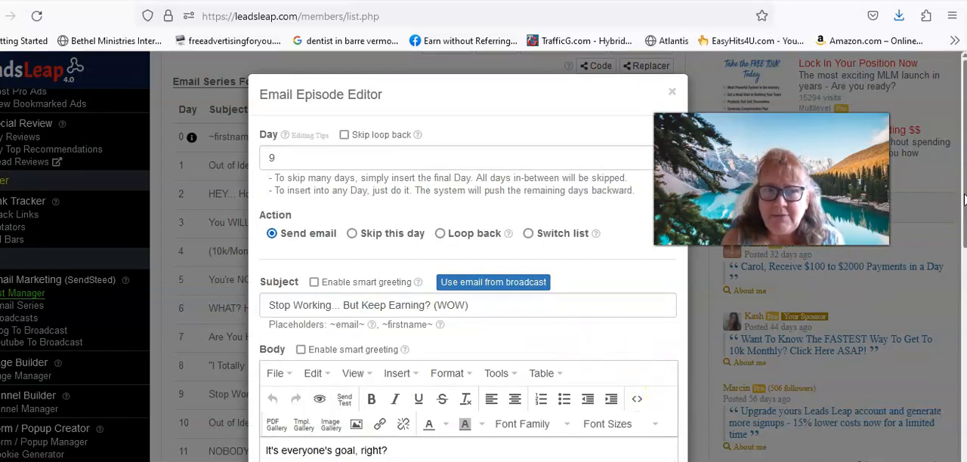
scroll(down, 3)
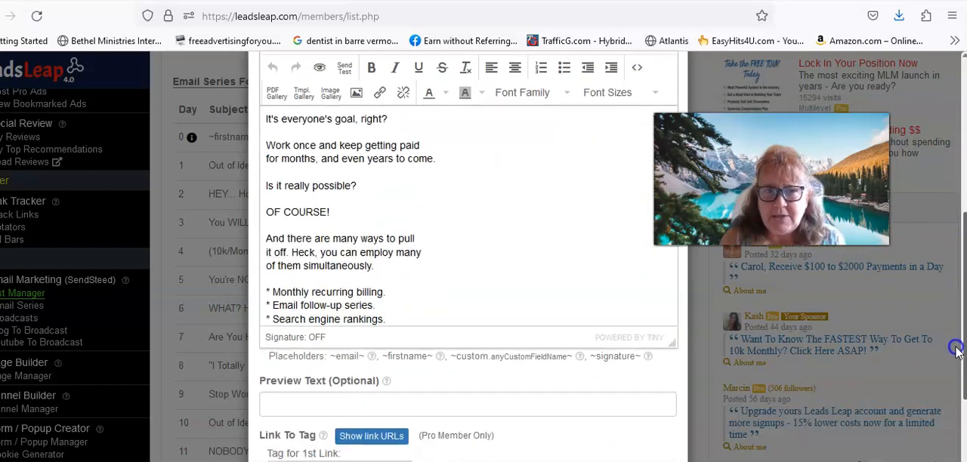
scroll(down, 3)
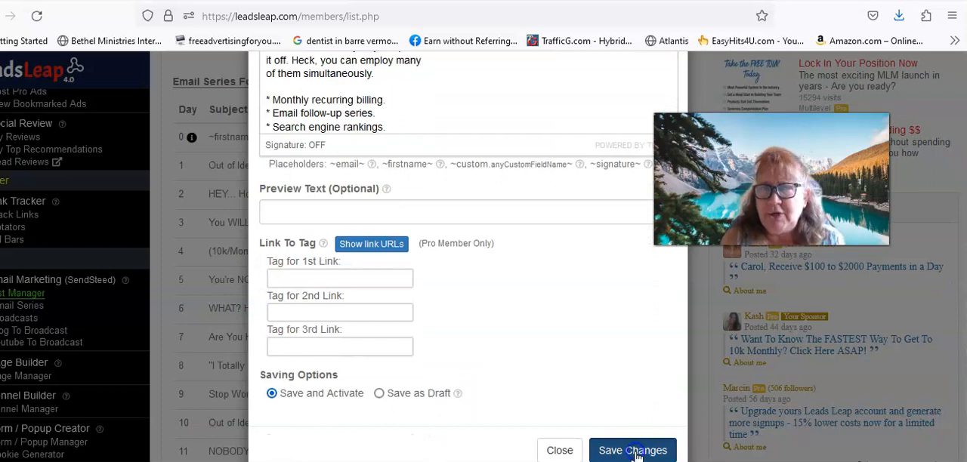
click(632, 450)
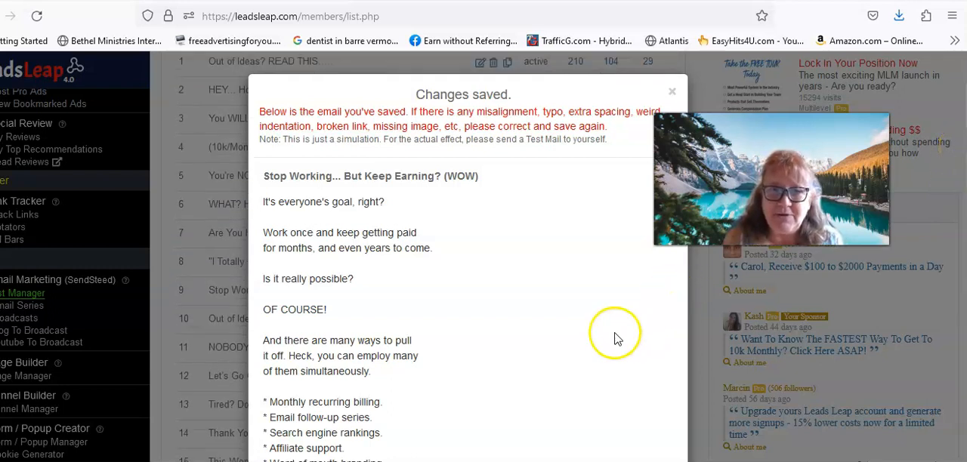
scroll(down, 3)
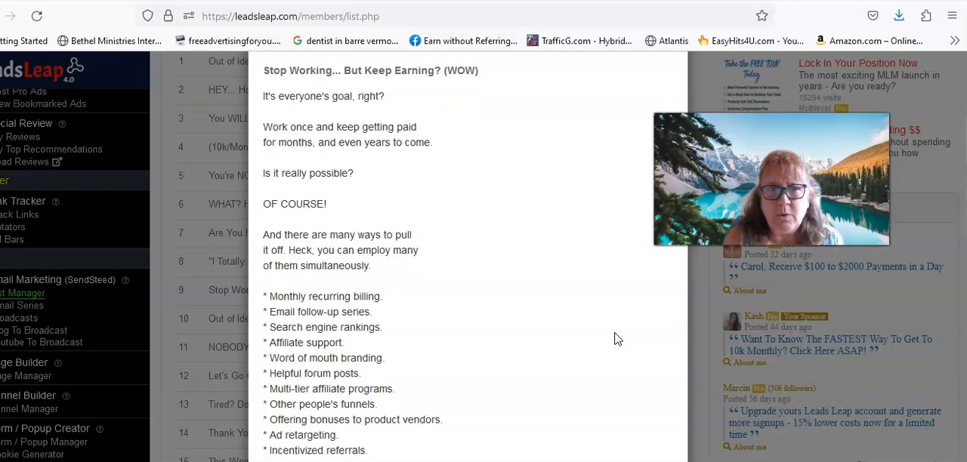
scroll(down, 3)
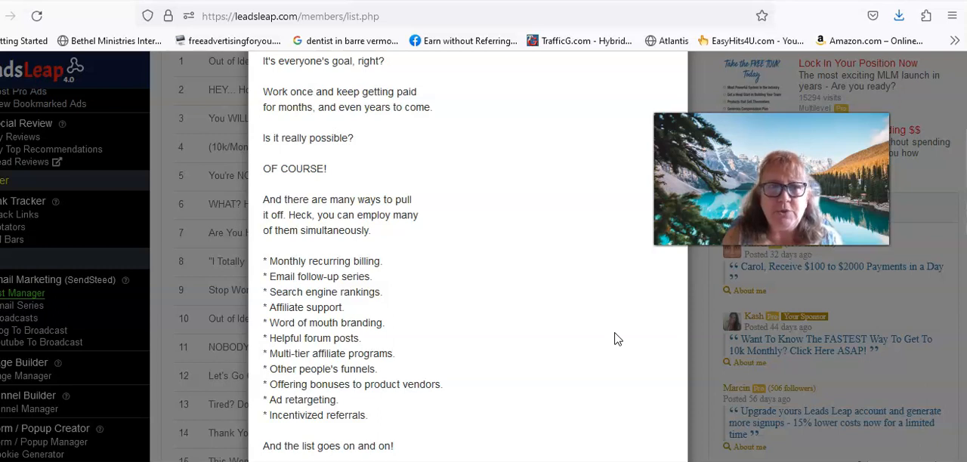
scroll(down, 3)
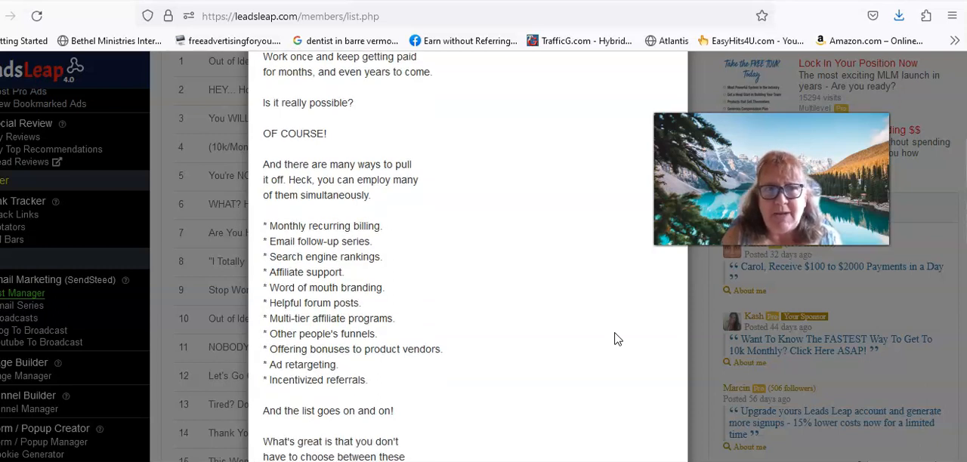
scroll(down, 3)
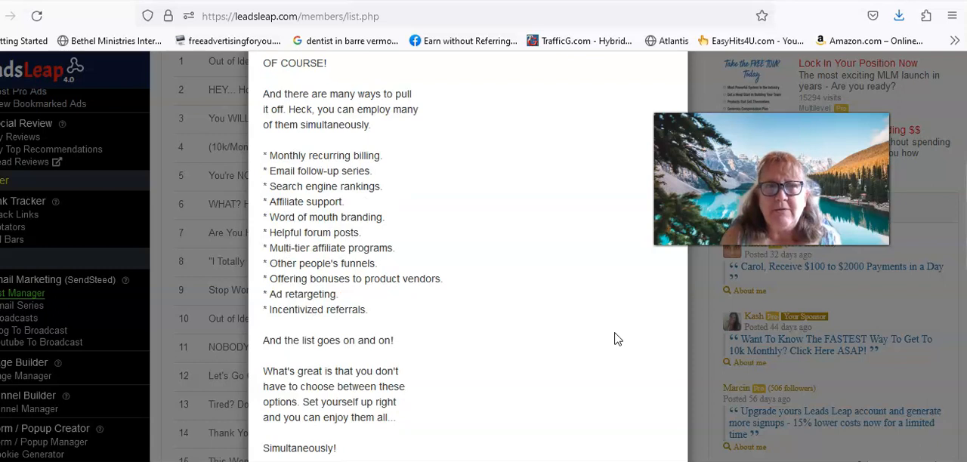
scroll(down, 3)
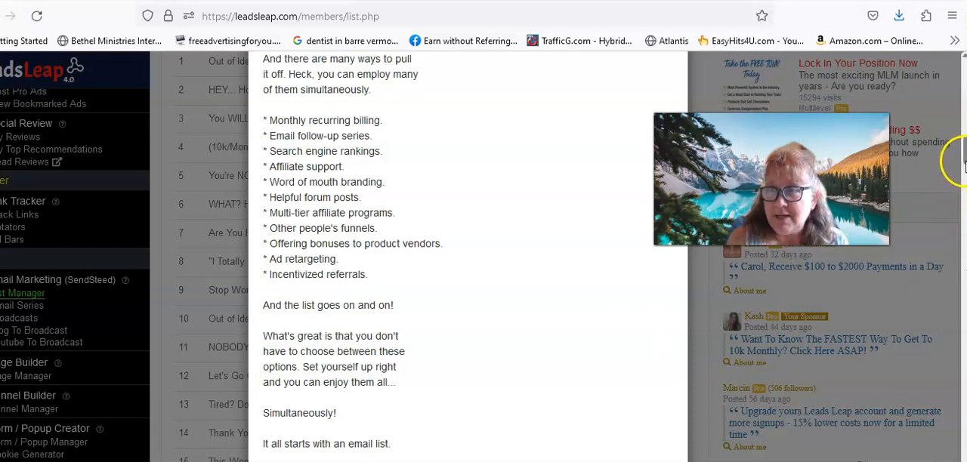
scroll(down, 3)
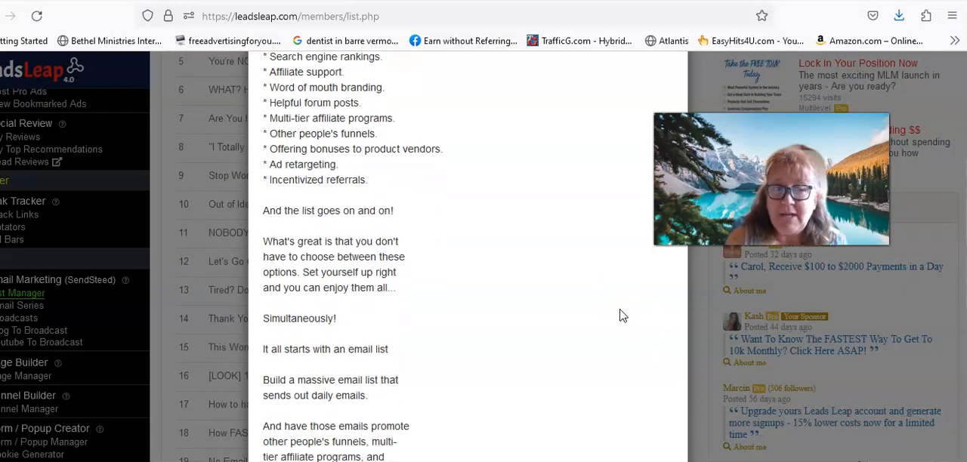
scroll(down, 3)
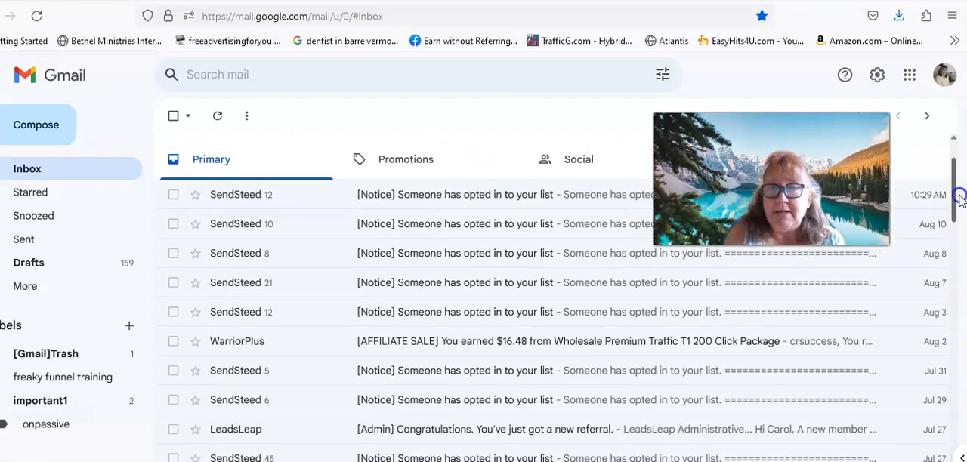
scroll(down, 3)
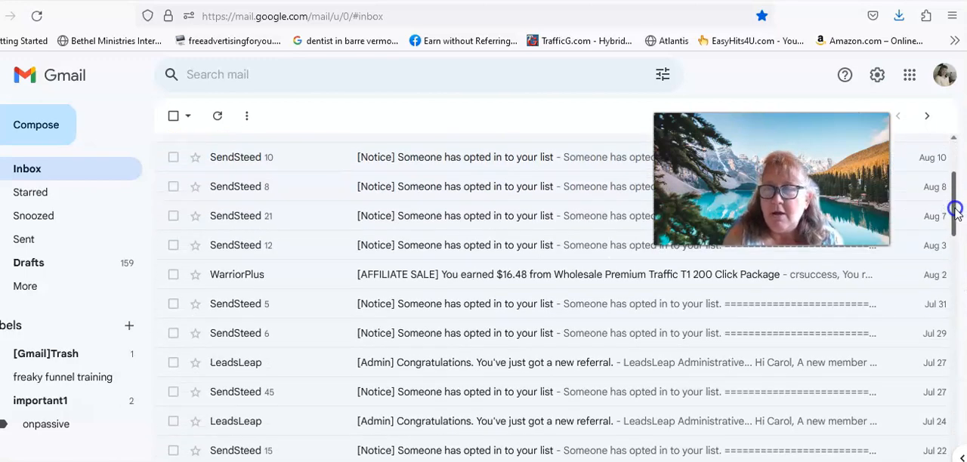
scroll(down, 3)
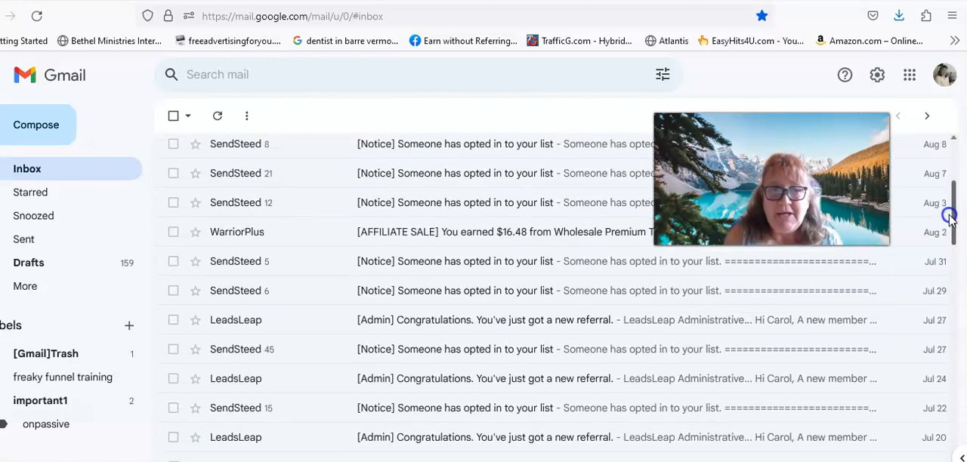
scroll(down, 3)
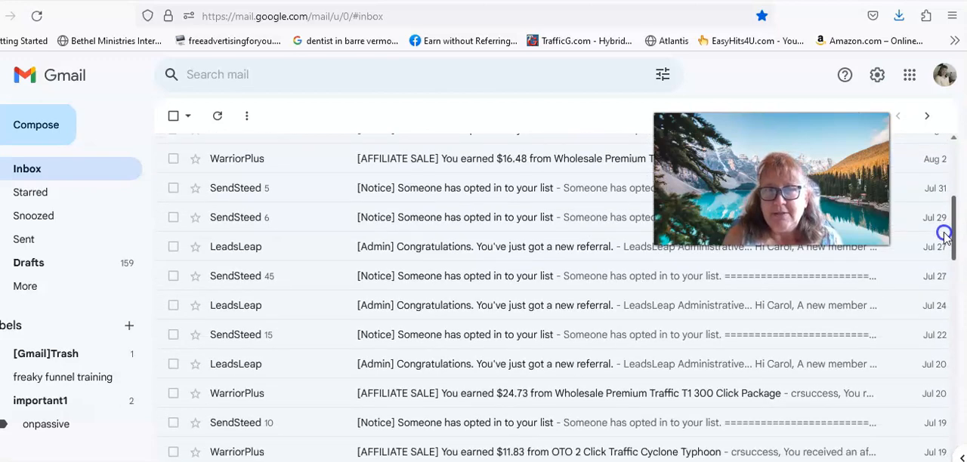
scroll(down, 3)
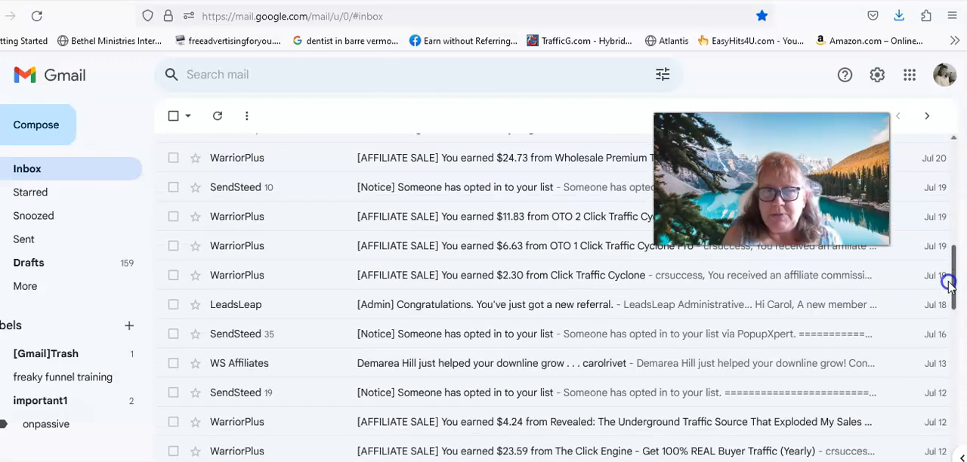
scroll(down, 3)
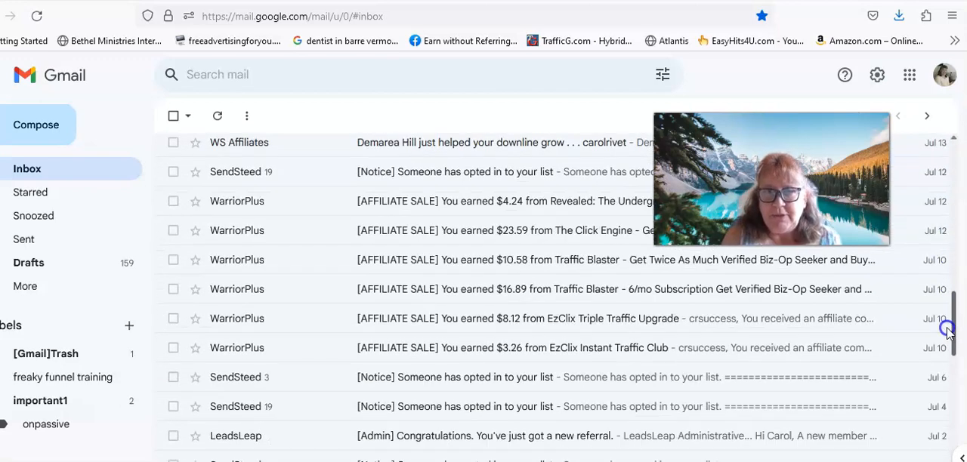
scroll(down, 3)
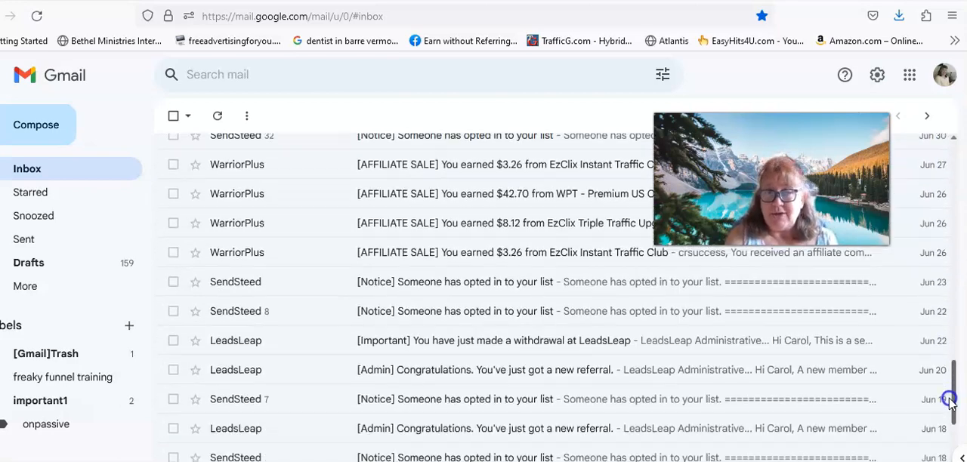
scroll(down, 3)
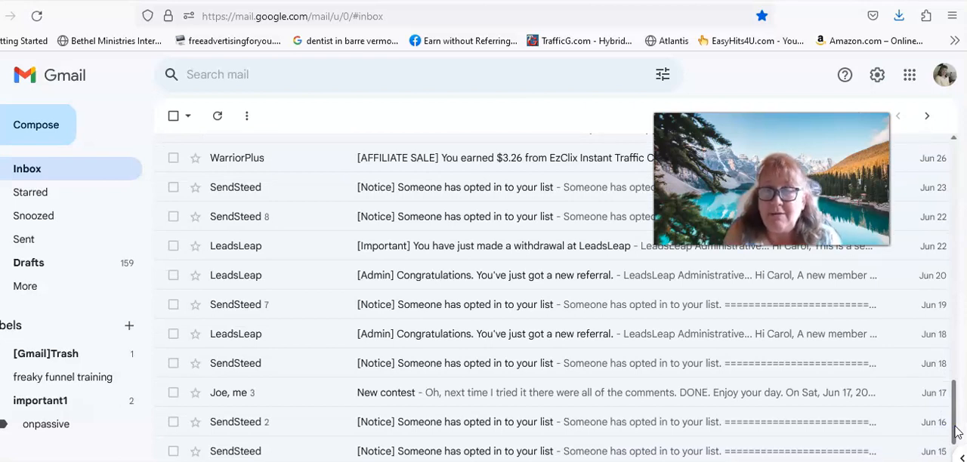
scroll(down, 3)
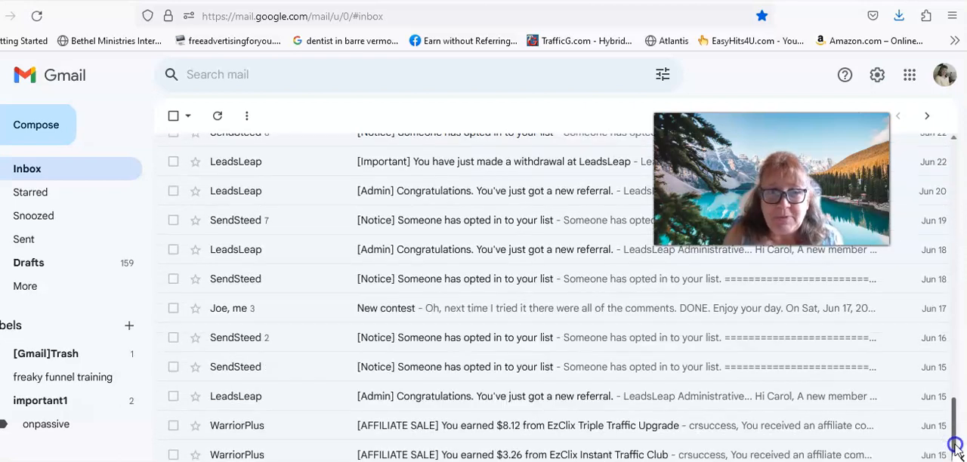
scroll(down, 3)
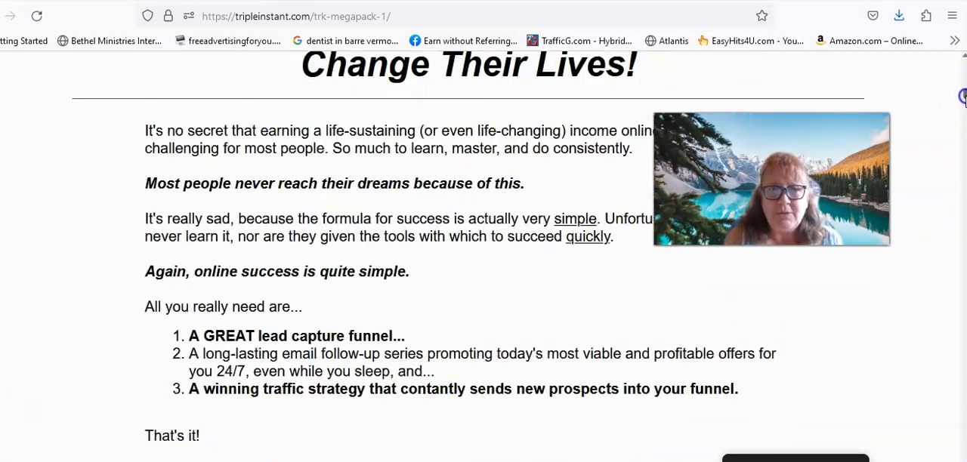
scroll(down, 3)
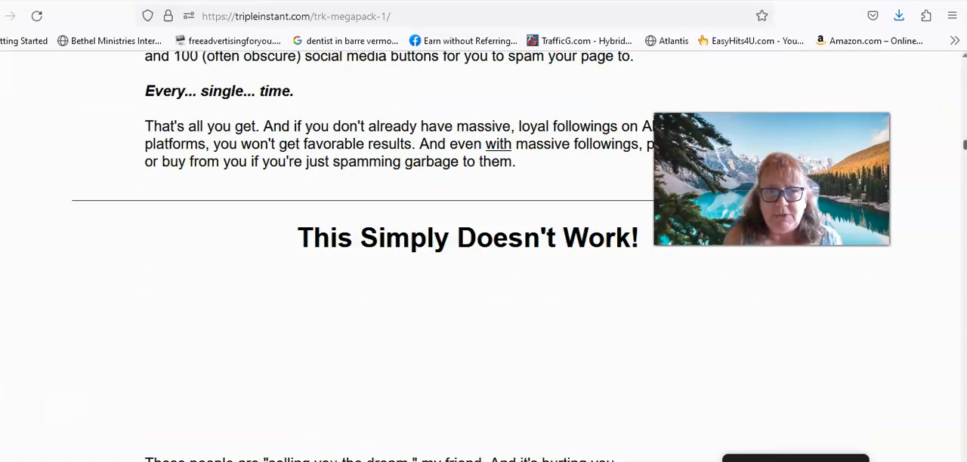
scroll(down, 3)
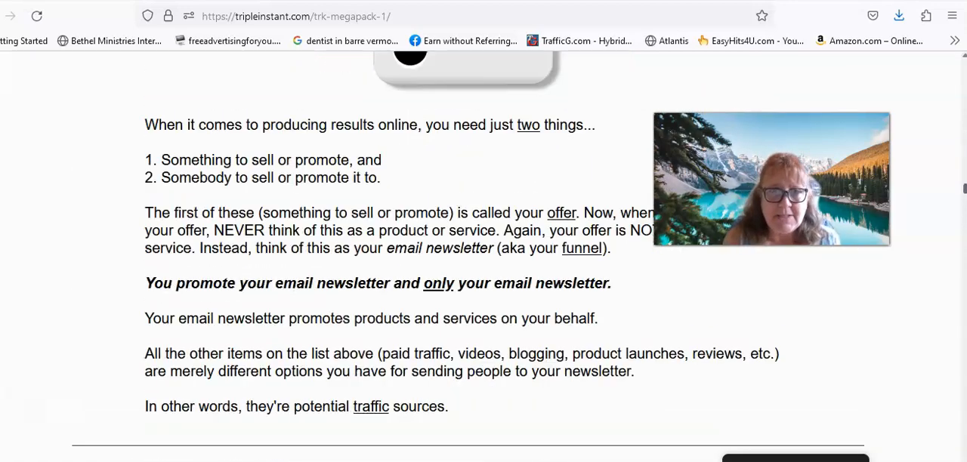
scroll(down, 3)
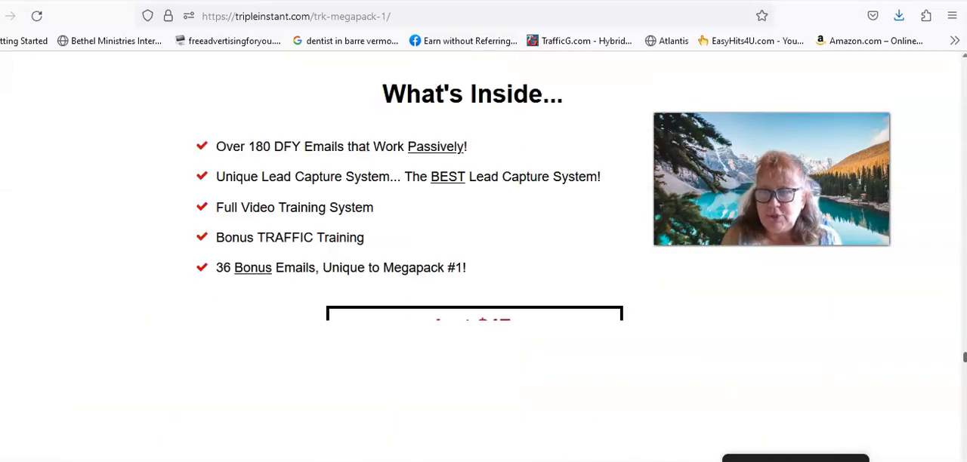
scroll(down, 3)
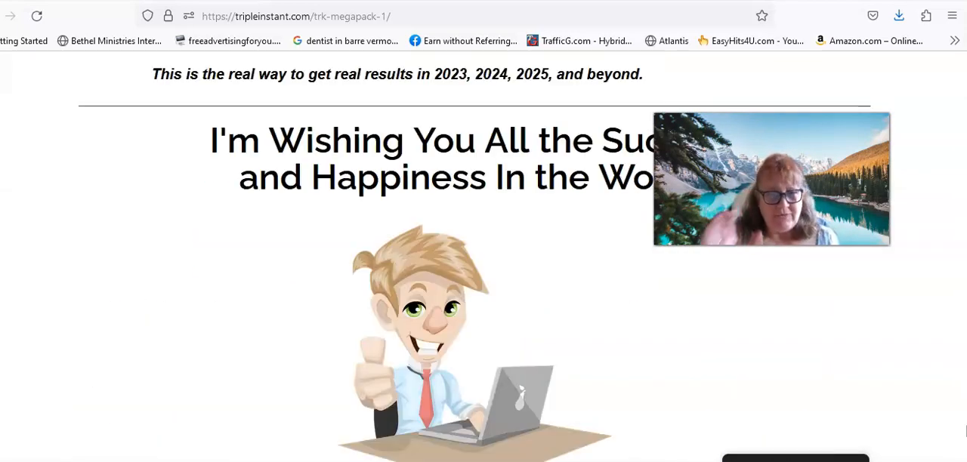